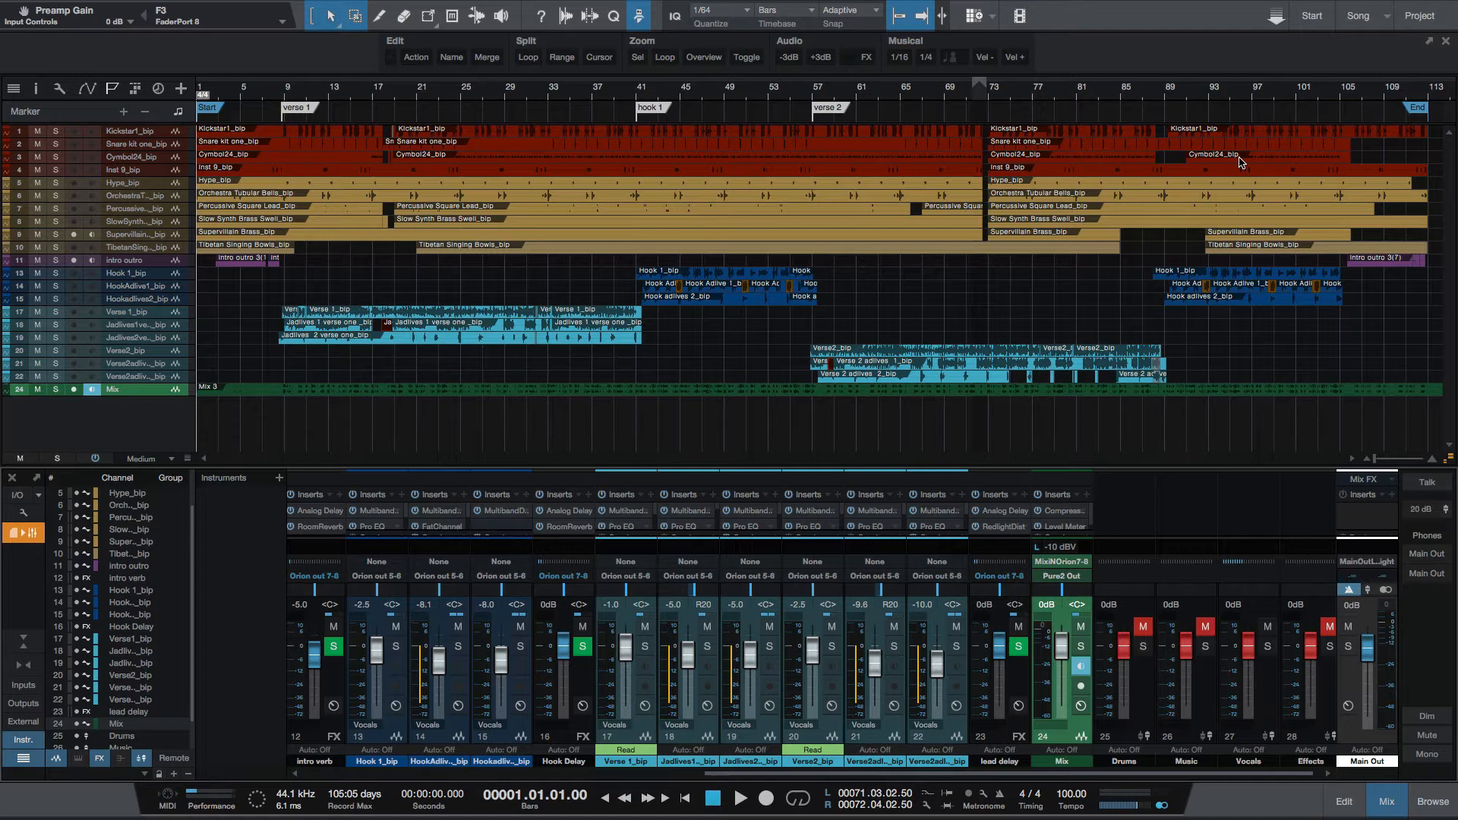
pyautogui.moveTo(1446, 510)
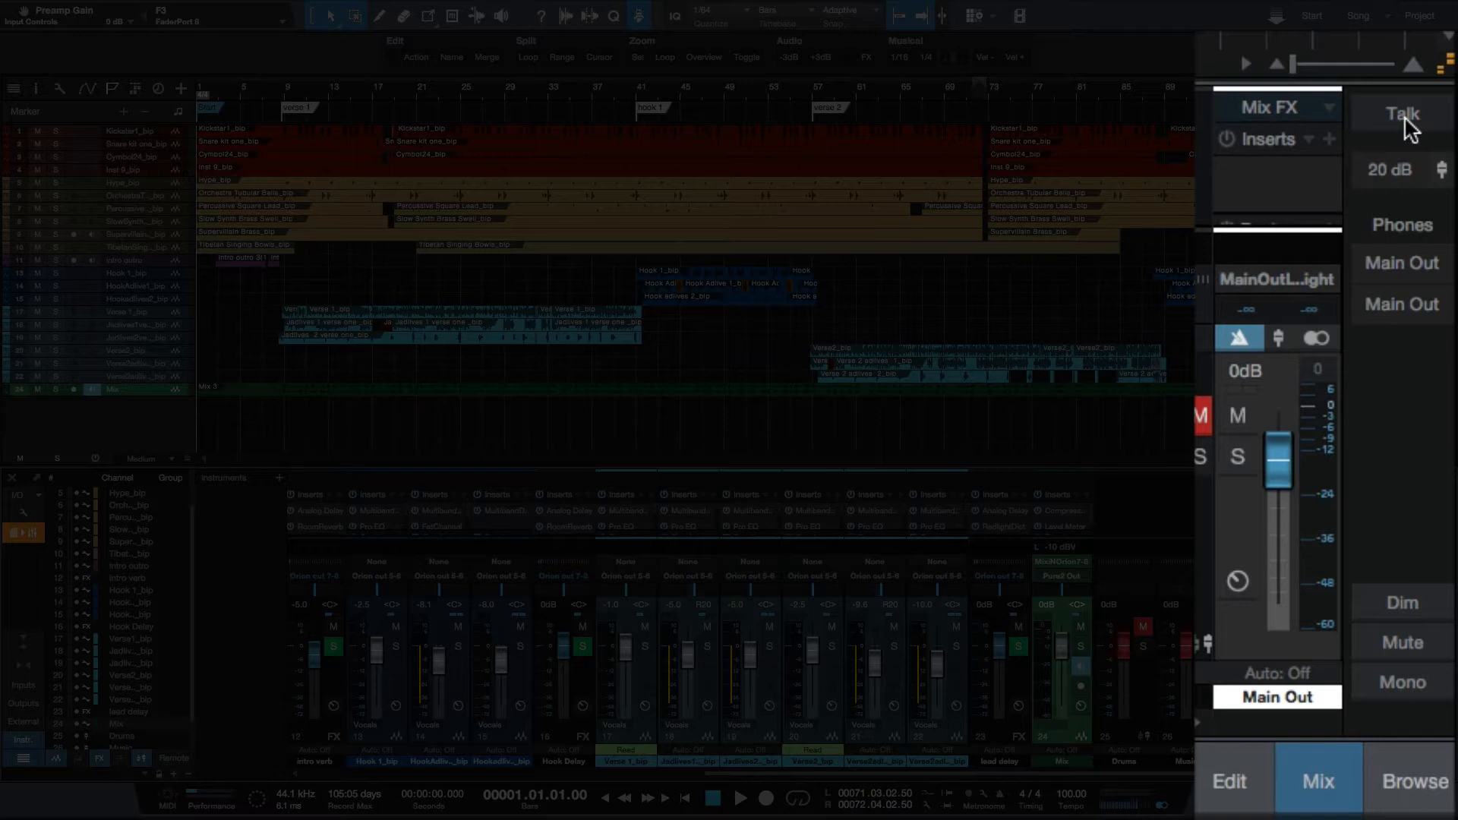
pyautogui.moveTo(1397, 188)
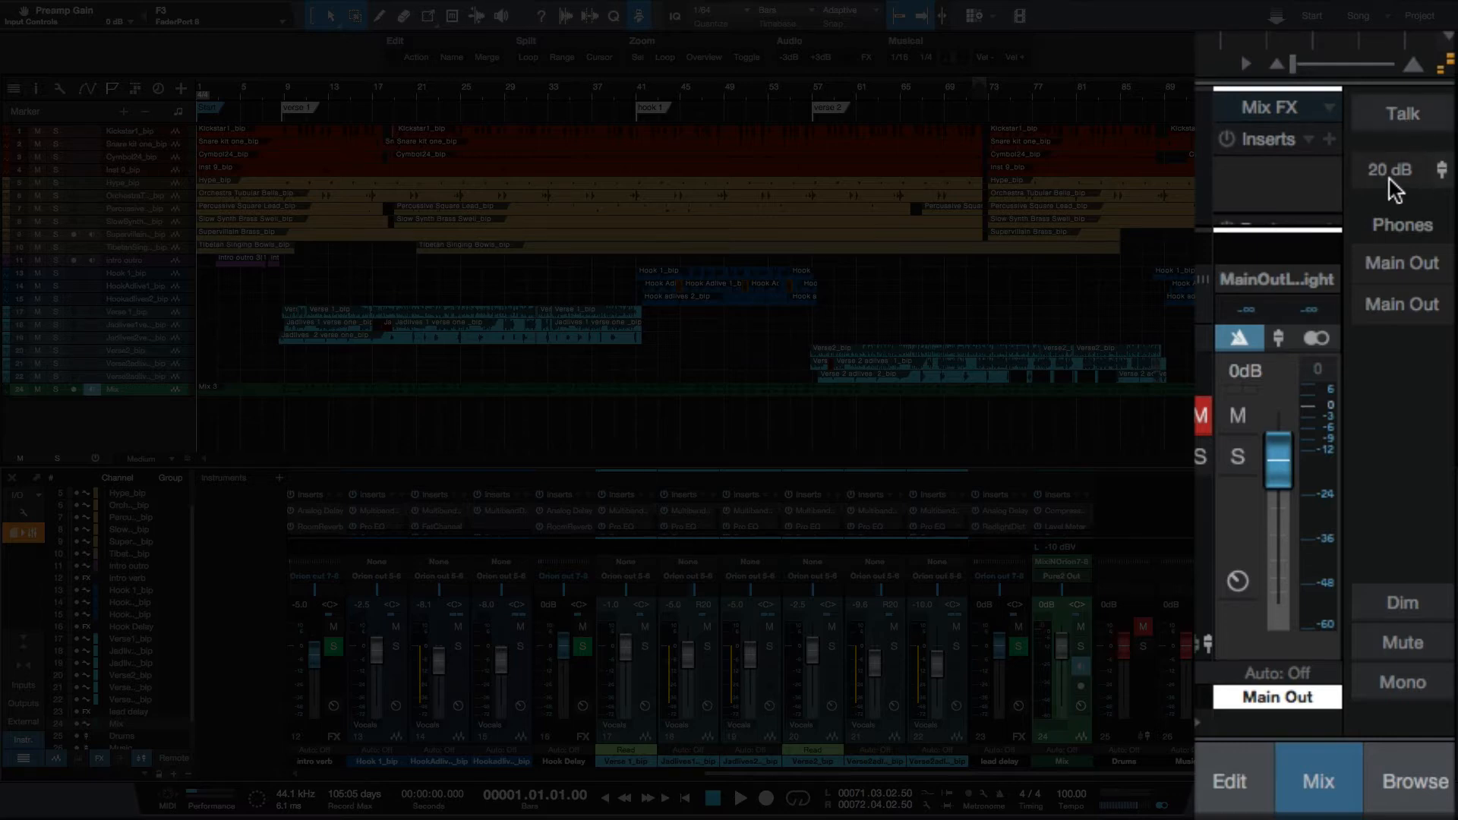
pyautogui.moveTo(1389, 170)
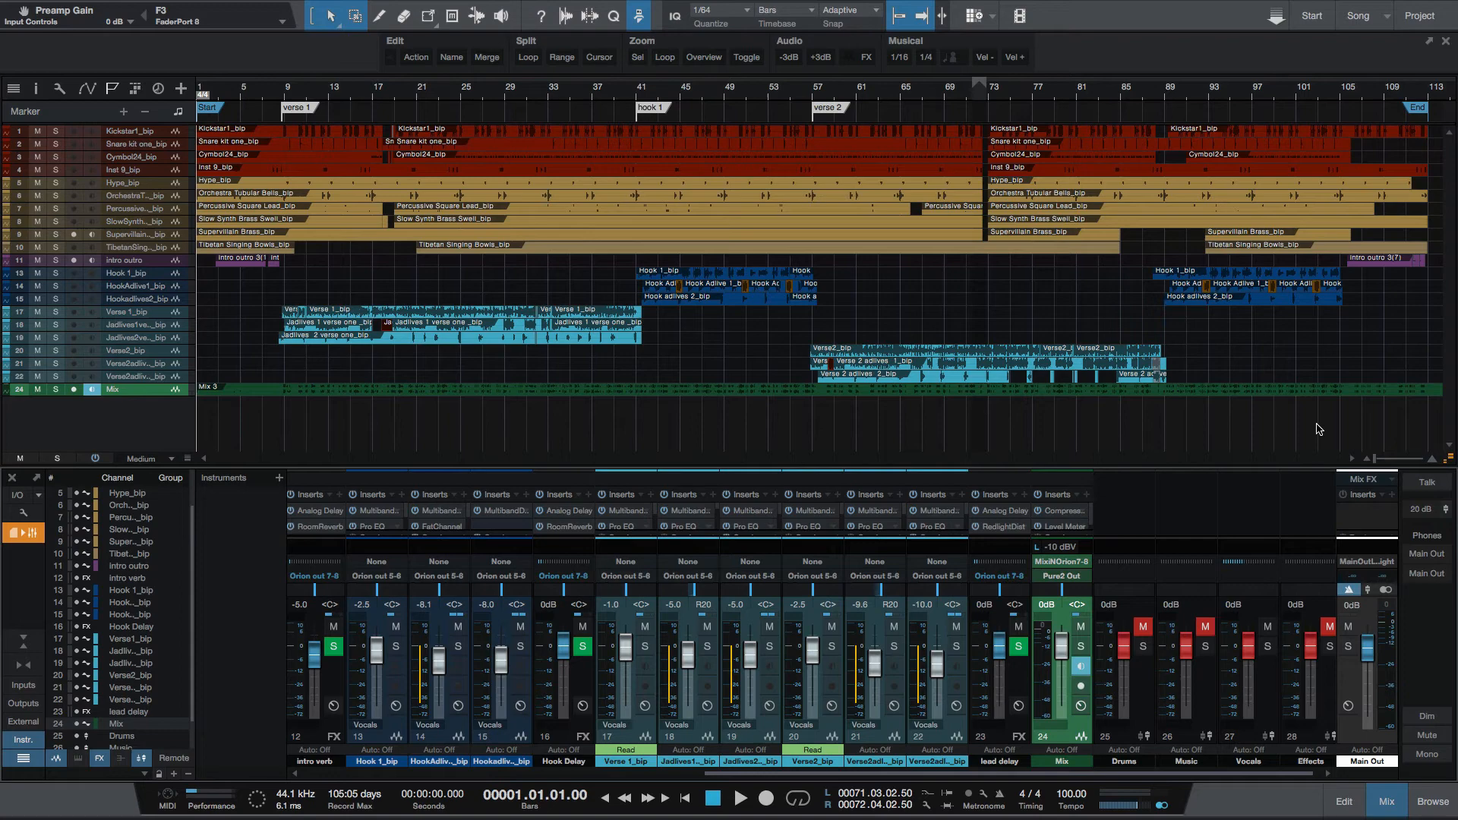
pyautogui.moveTo(907, 366)
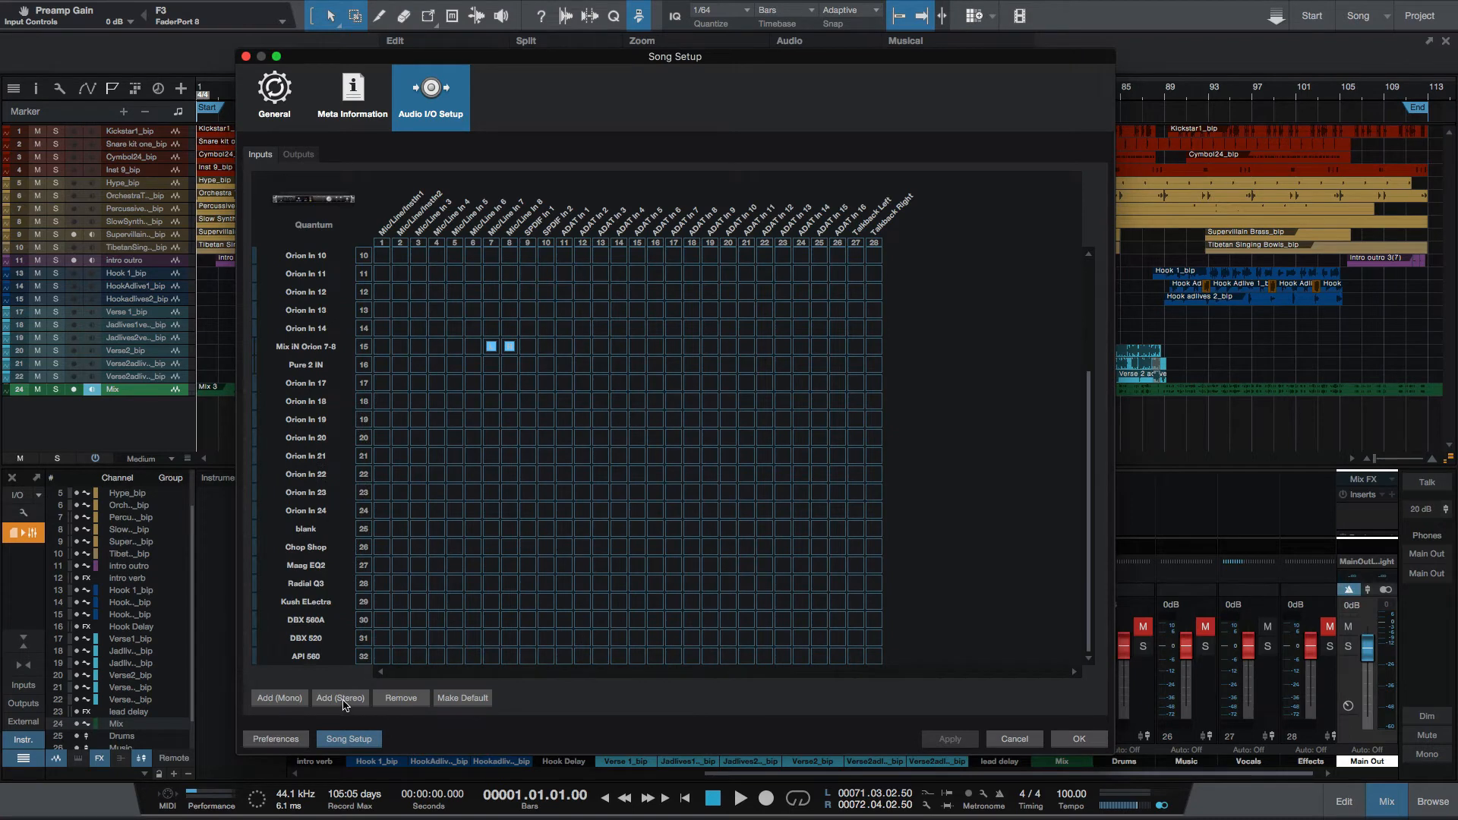
# Add a stereo song input named talkback mapped to Talkback Left/Right channels
pyautogui.click(340, 698)
pyautogui.write('talkback')
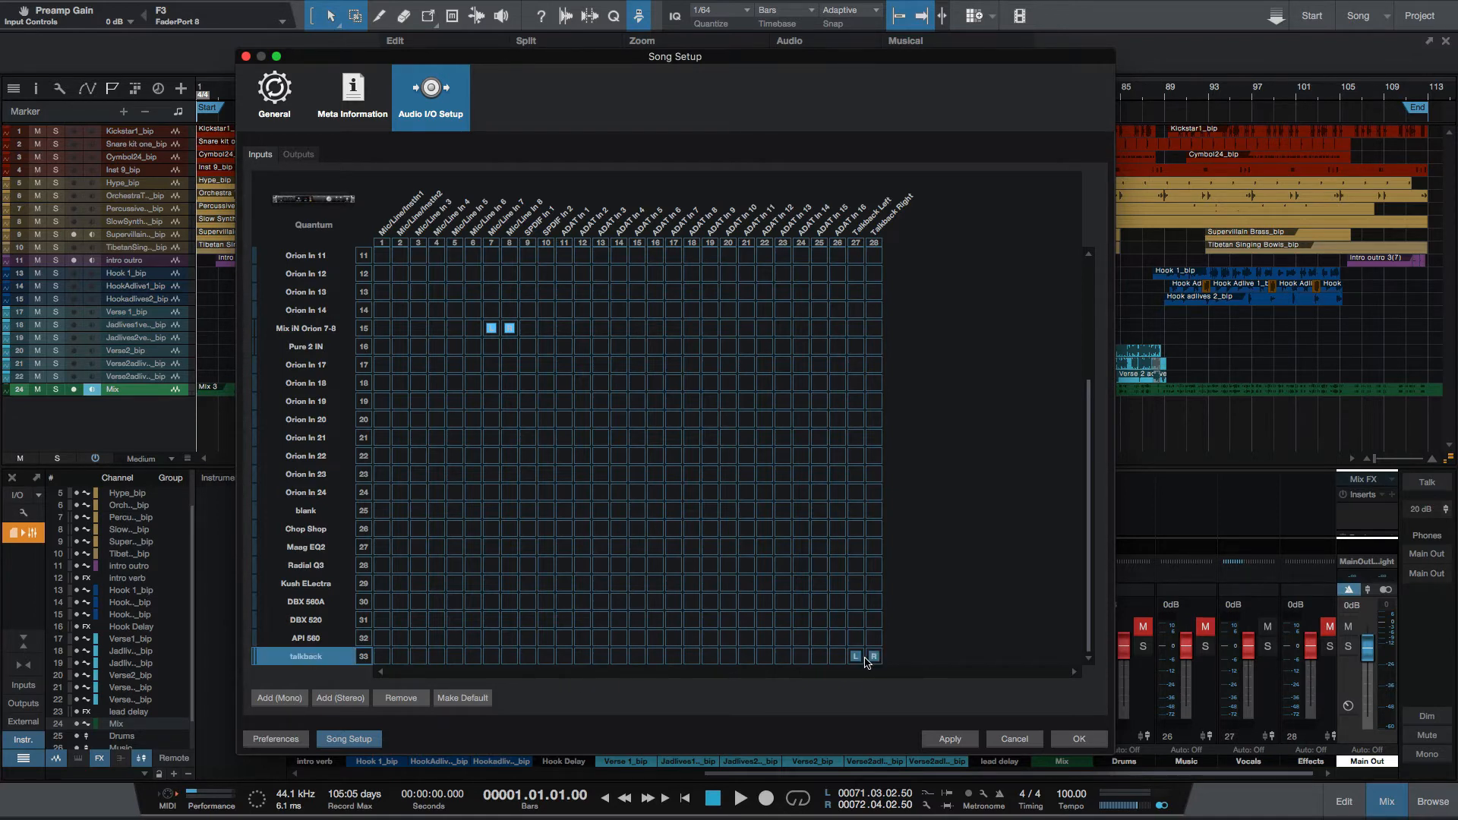
pyautogui.moveTo(879, 632)
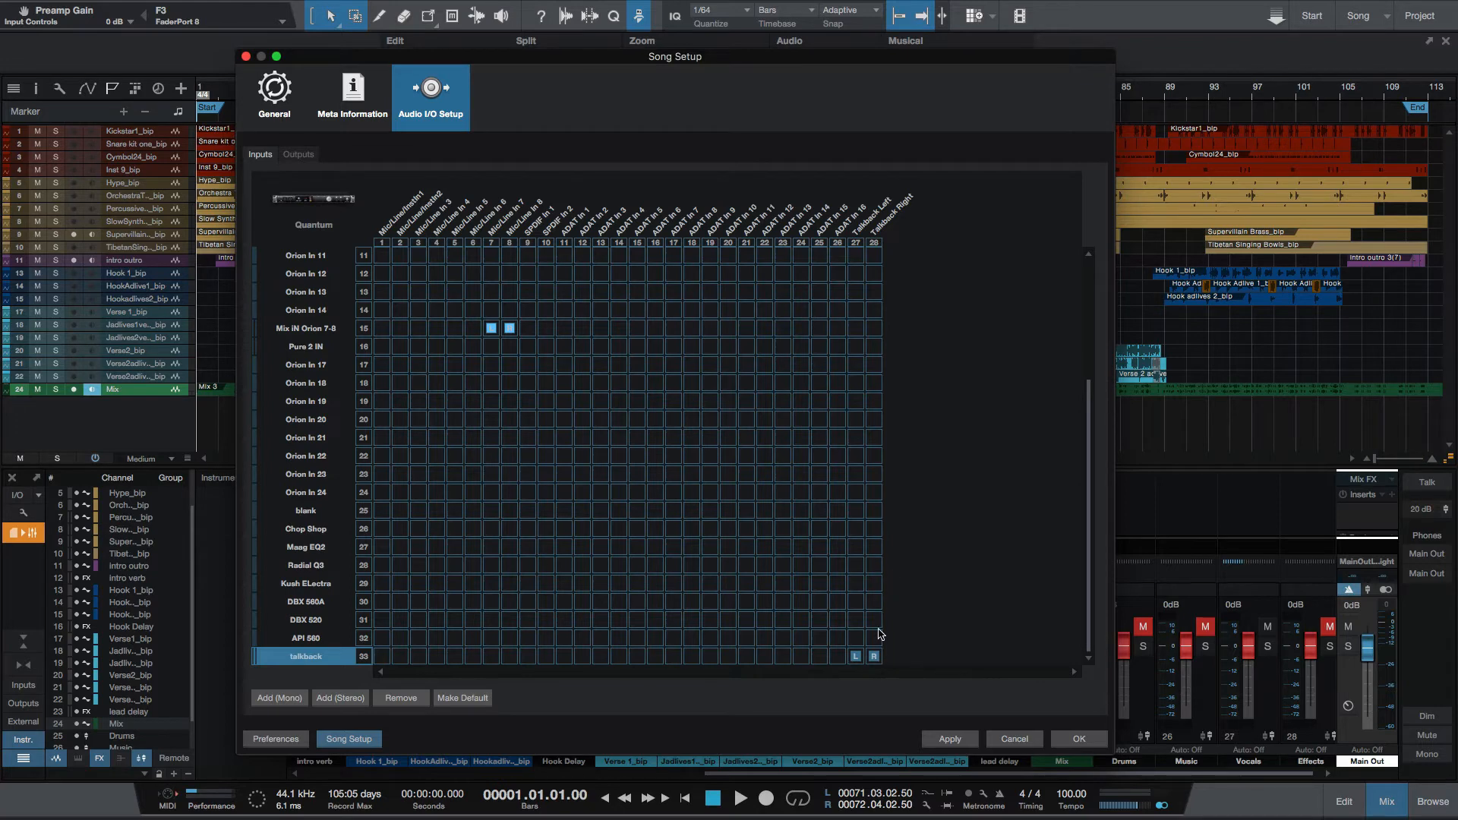
pyautogui.moveTo(870, 490)
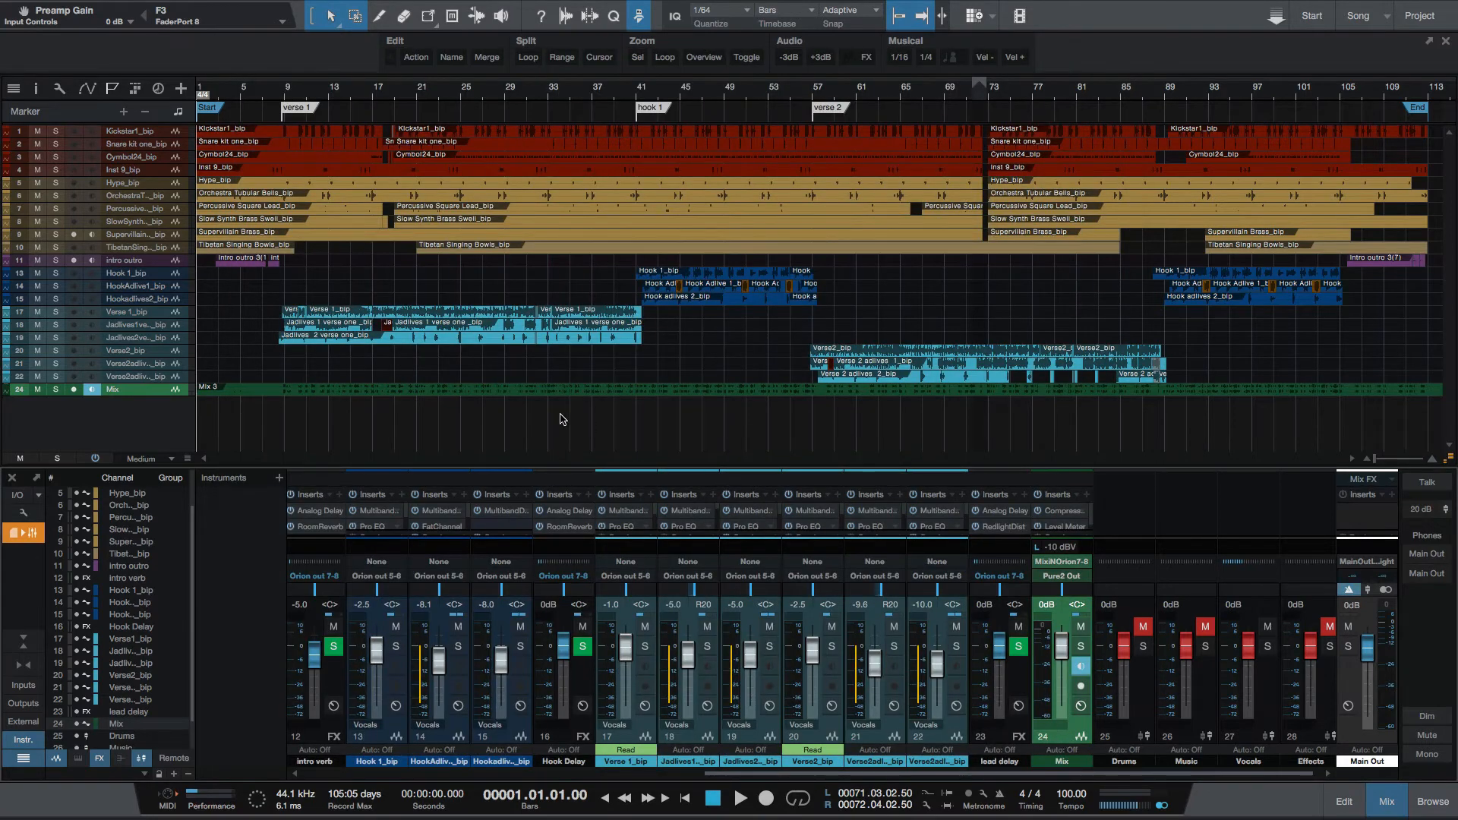
pyautogui.moveTo(443, 387)
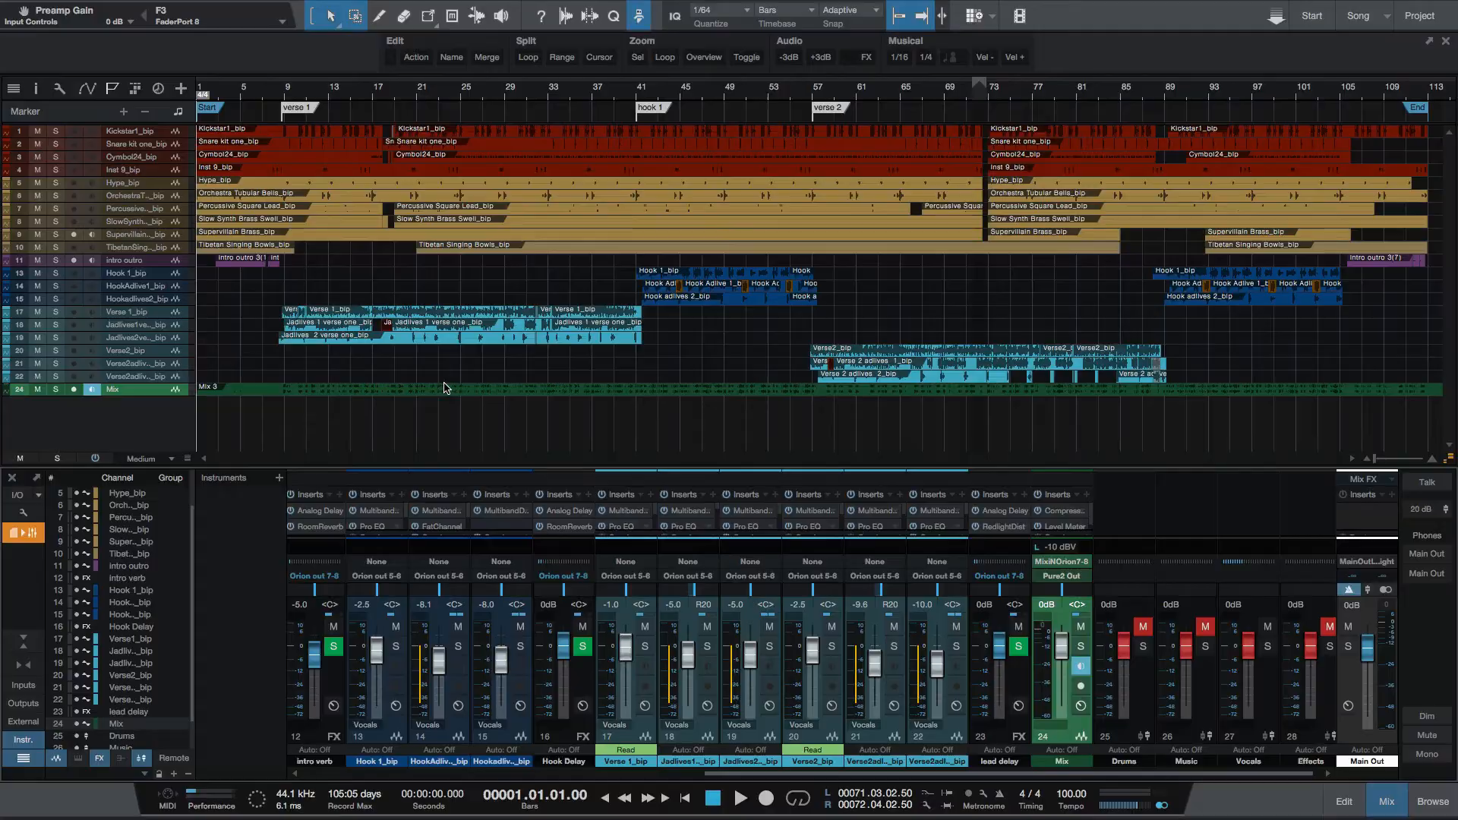
# Create a stereo audio track named TB with talkback as its input source
pyautogui.write('TB')
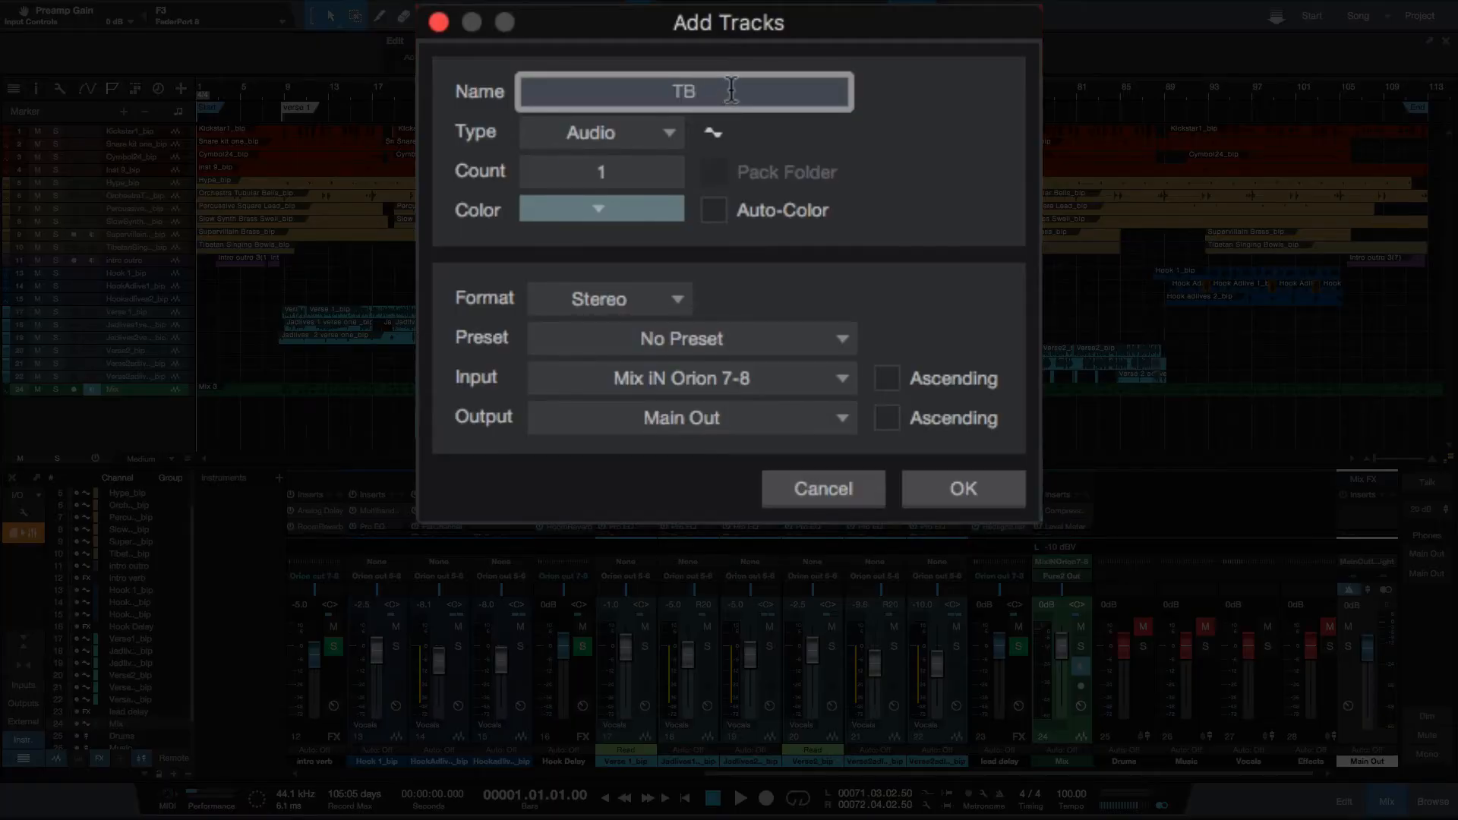
pyautogui.moveTo(688, 378)
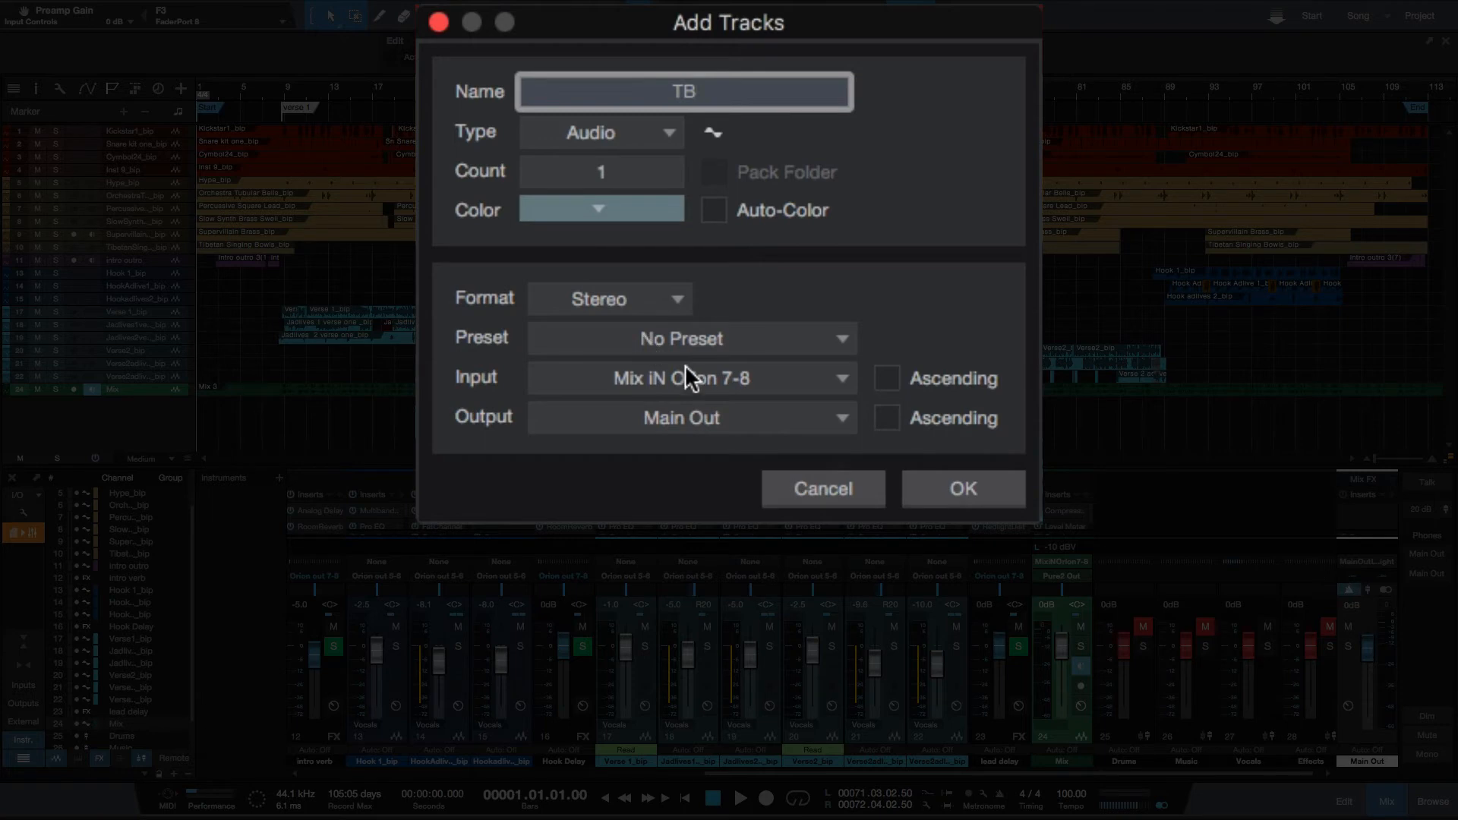
pyautogui.click(689, 378)
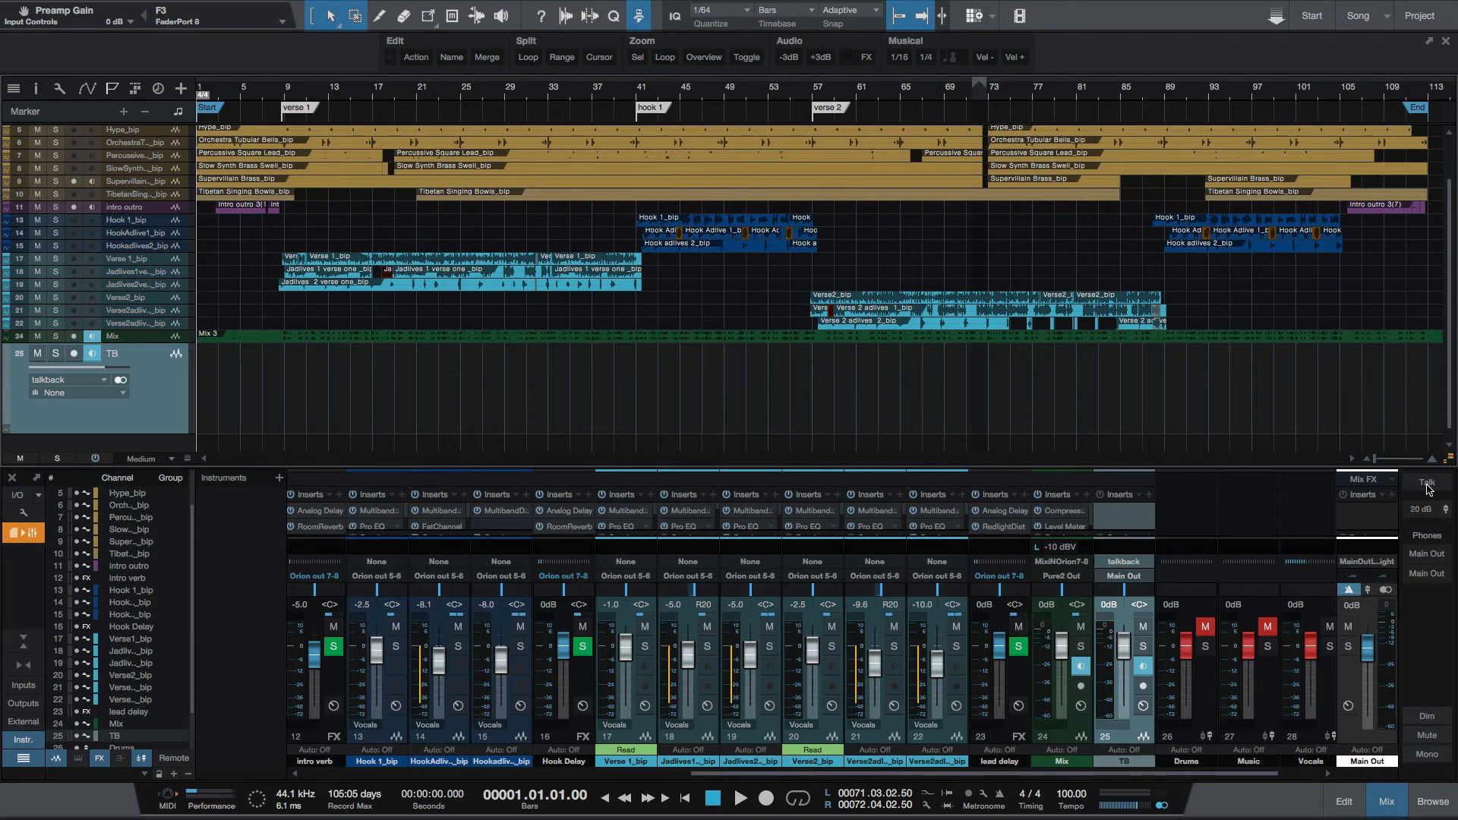
# Engage the Talk button on Main Out so talkback is live in the monitor mix
pyautogui.click(1422, 483)
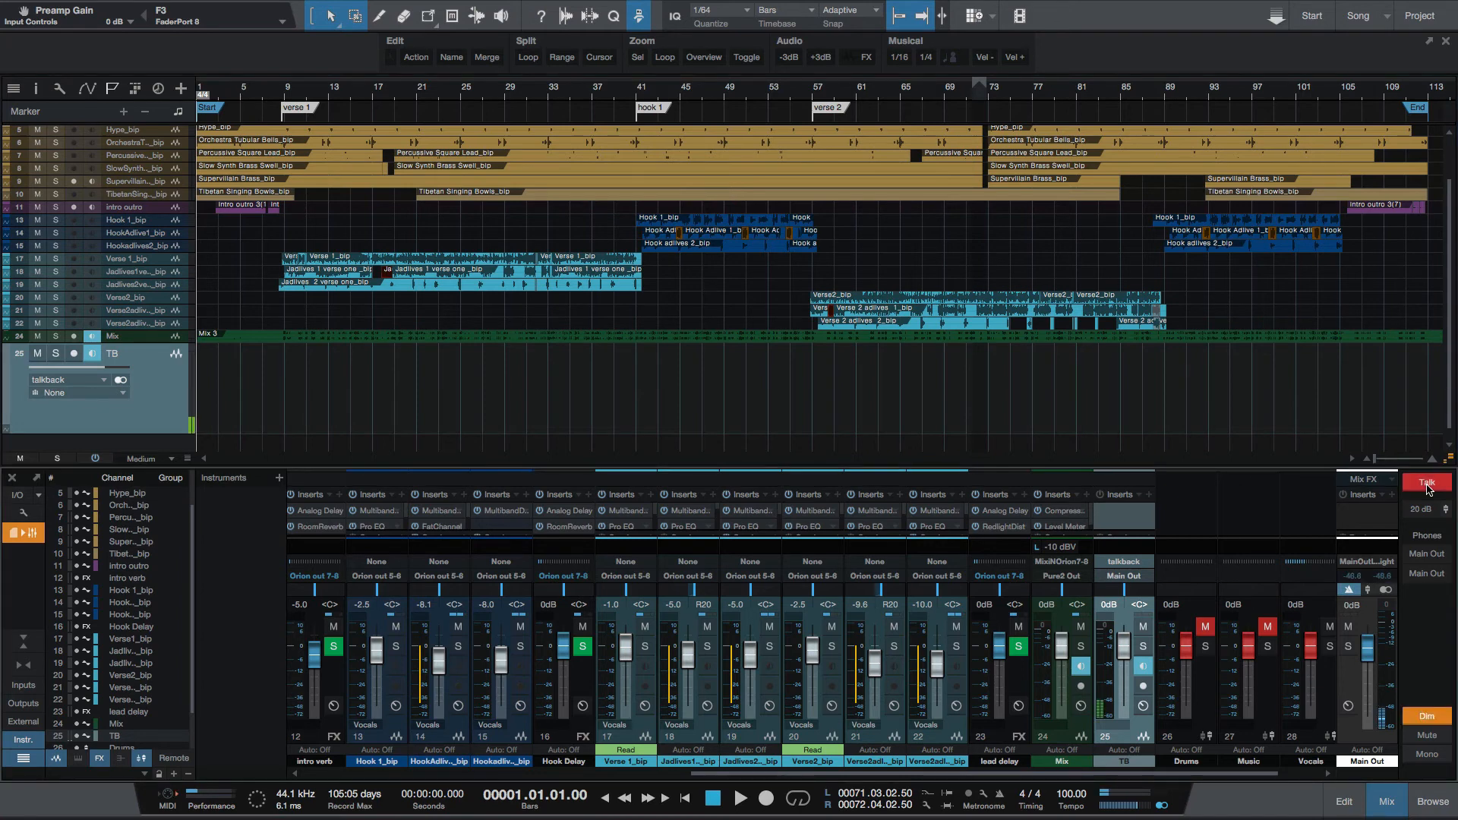